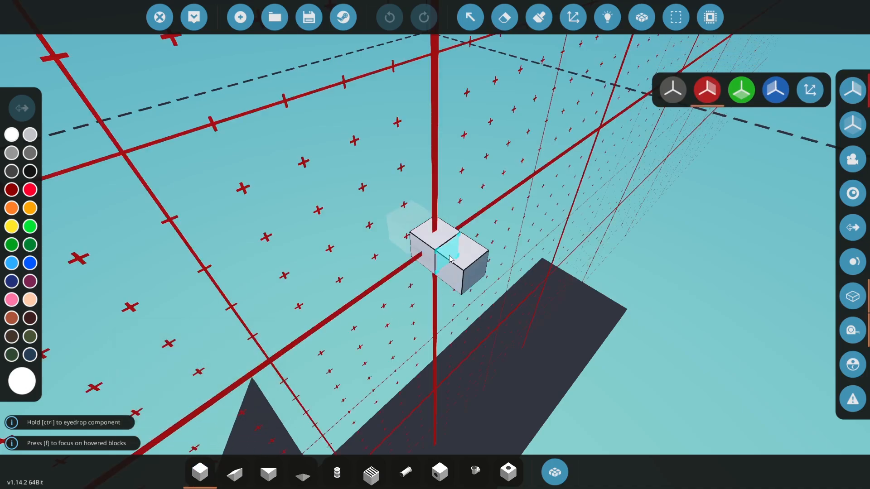
Open the component inventory and inspect the Aircraft Propeller details.
left_click(553, 472)
type("plane")
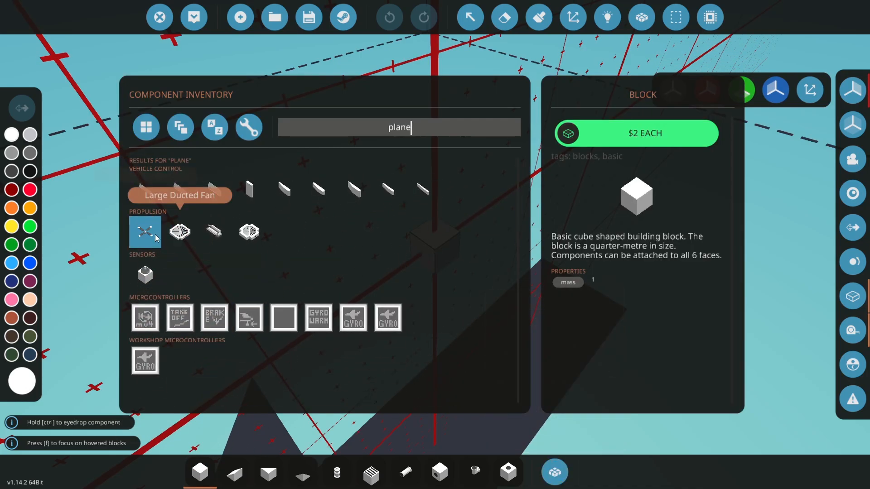
mouse_move(145, 232)
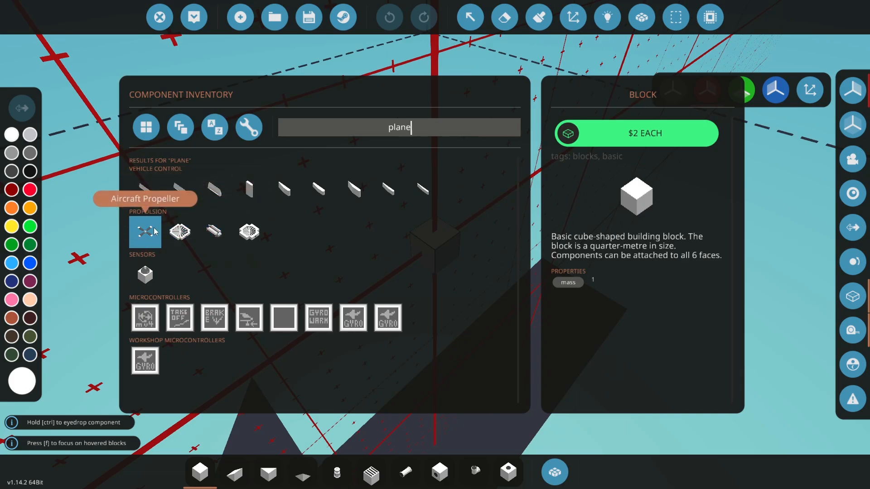
left_click(145, 231)
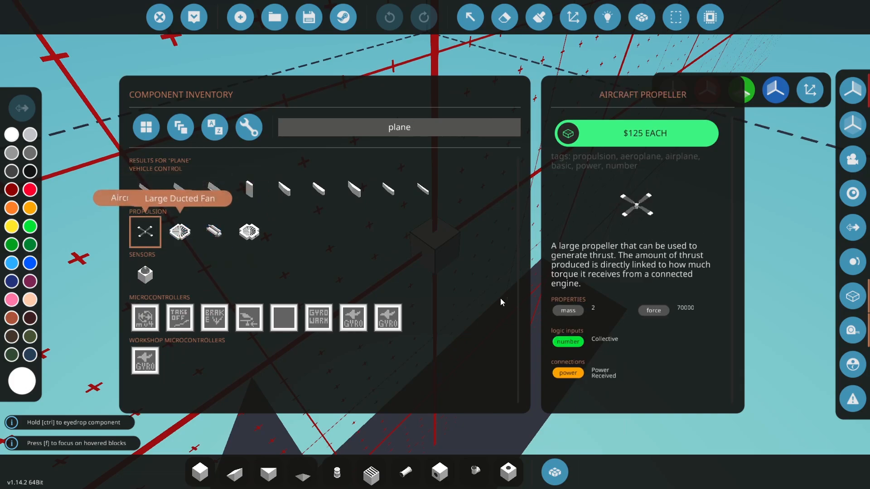
mouse_move(615, 348)
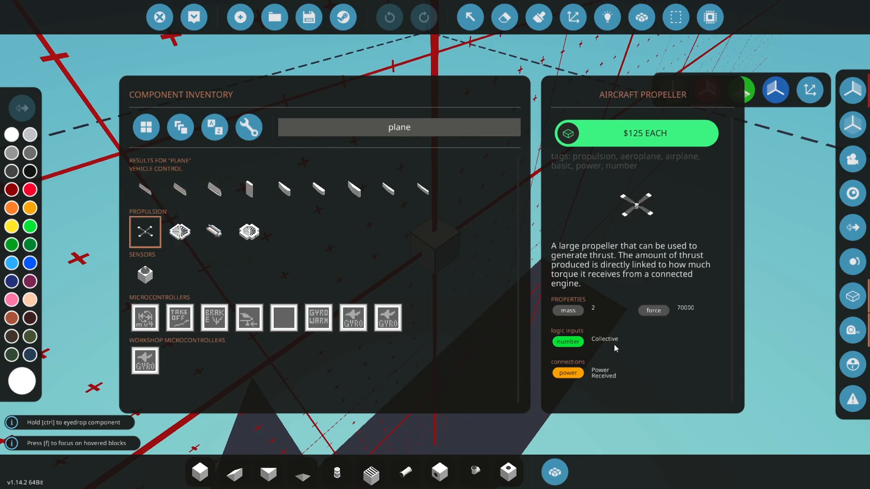
Search 'heli' and 'plane', inspect Control Surface (Large), and pick Wing Front Section (Small).
type("heli")
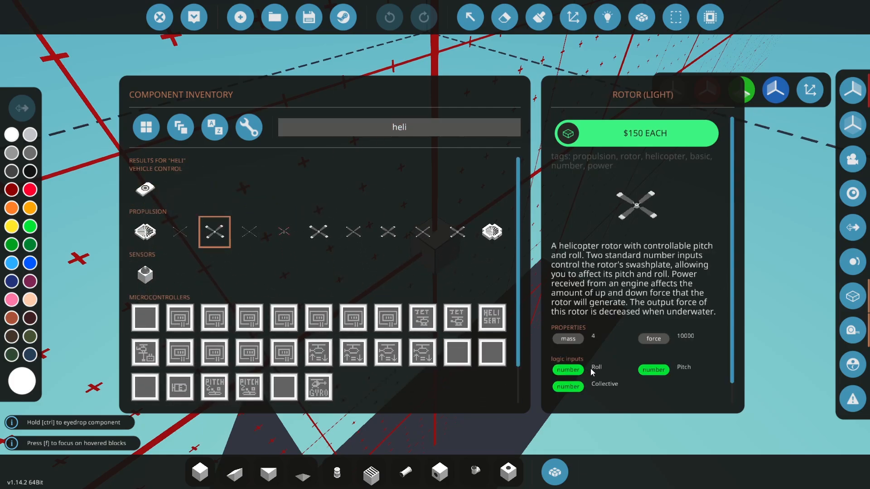
type("aiu")
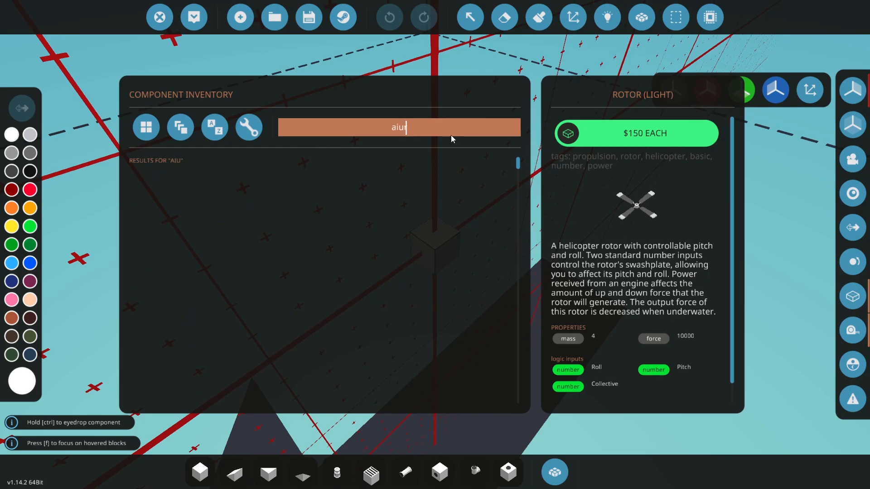
type("plane")
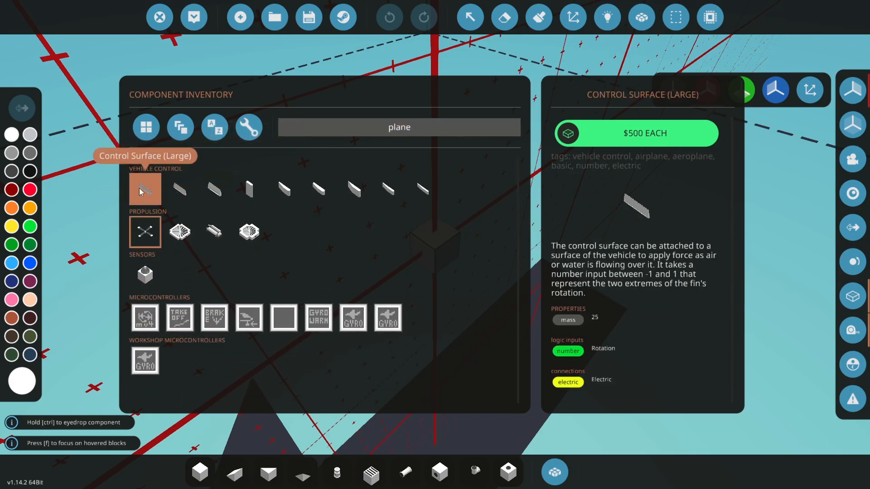
left_click(249, 188)
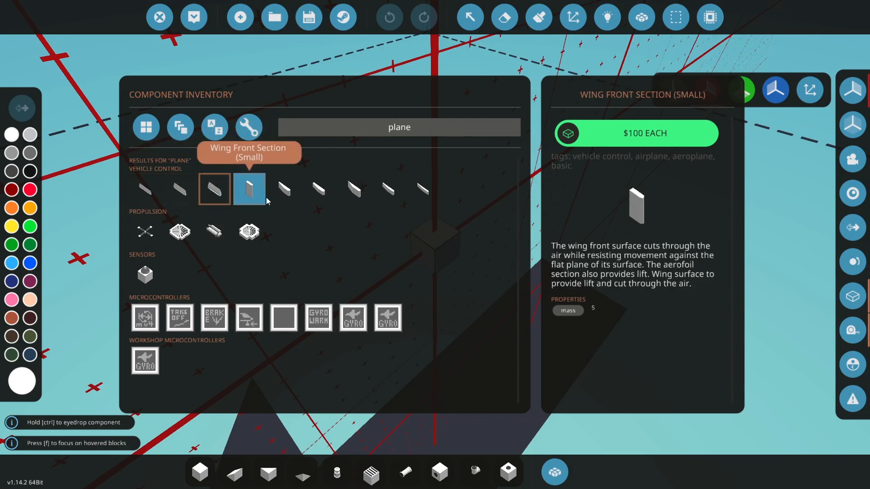
left_click(353, 188)
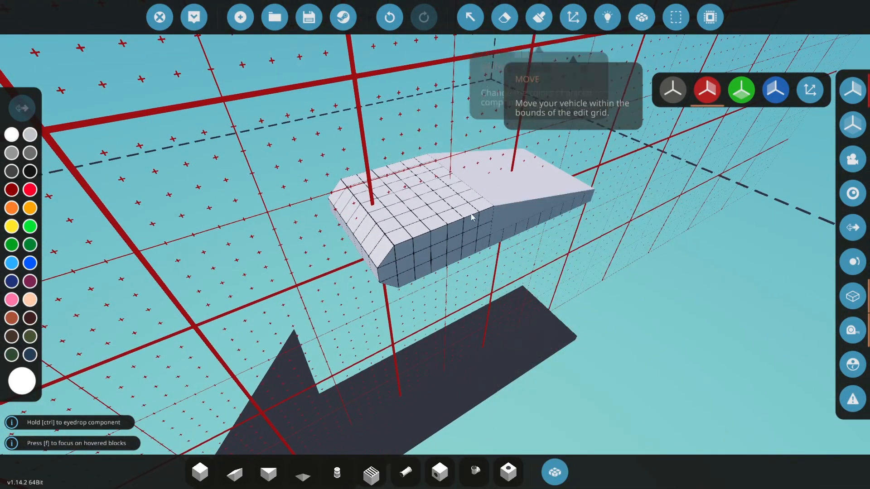
Lay a long flat wing slab with Wing Section (Medium), ending in a front section.
left_click(30, 189)
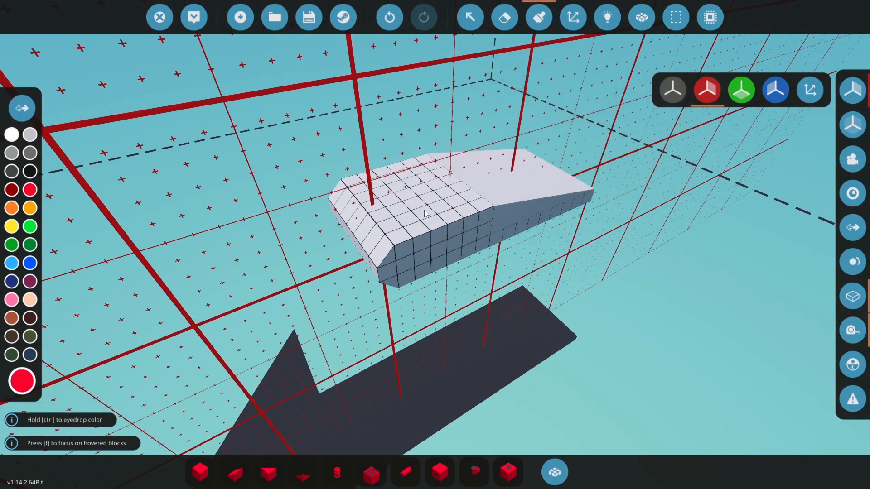
left_click(23, 108)
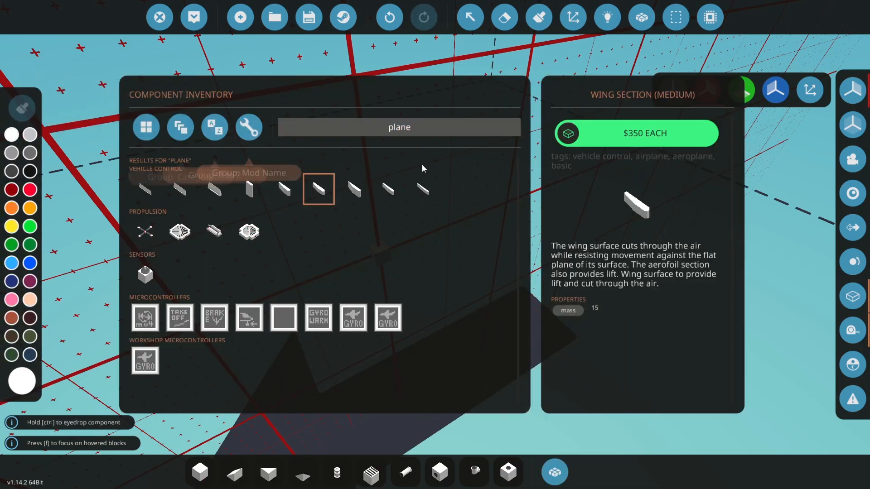
left_click(318, 188)
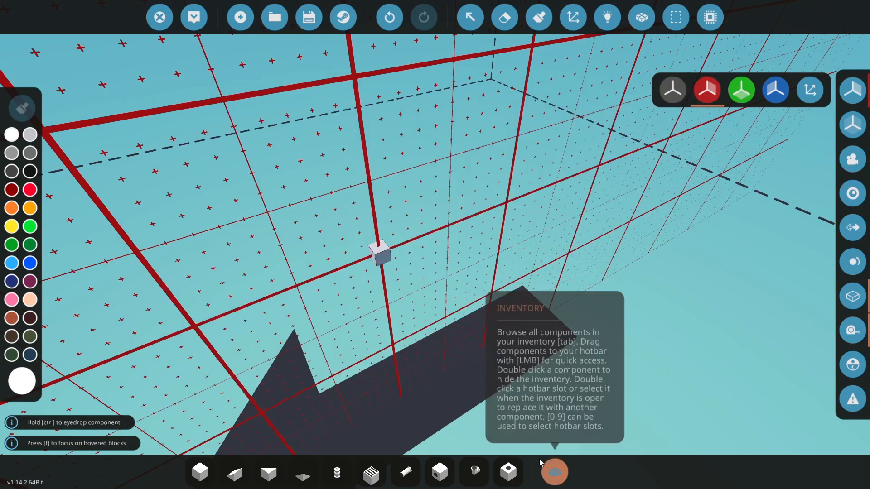
left_click(554, 472)
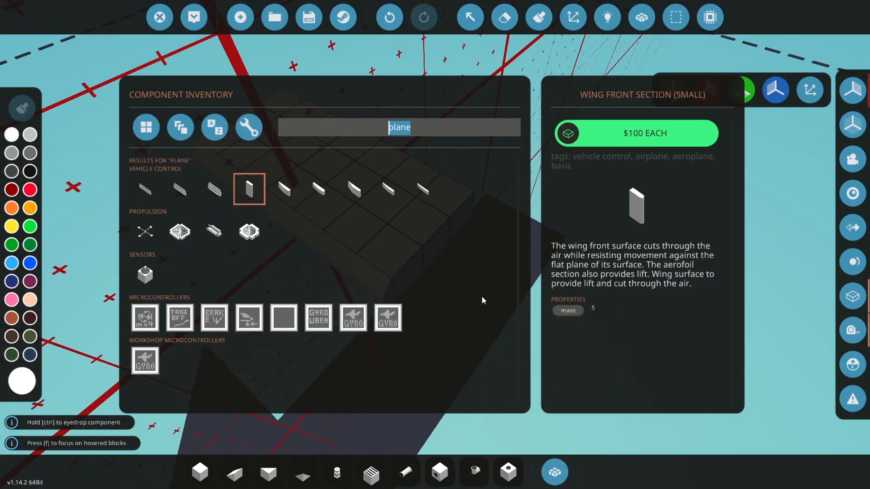
mouse_move(249, 190)
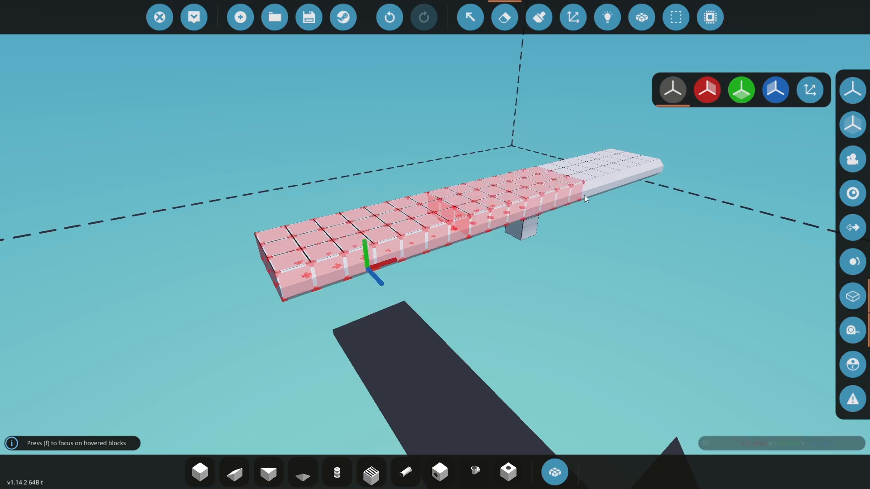
left_click(199, 472)
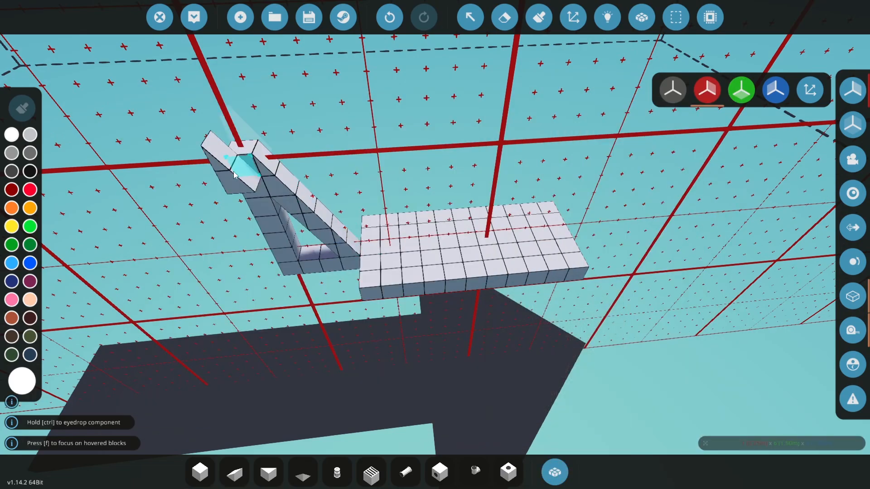
mouse_move(347, 255)
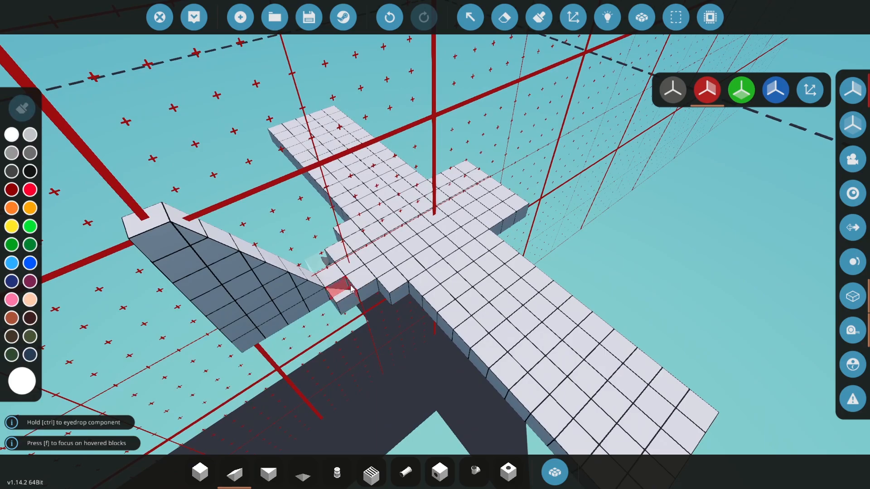
Place a sloped block where the wing meets the swept tail fin.
left_click(344, 278)
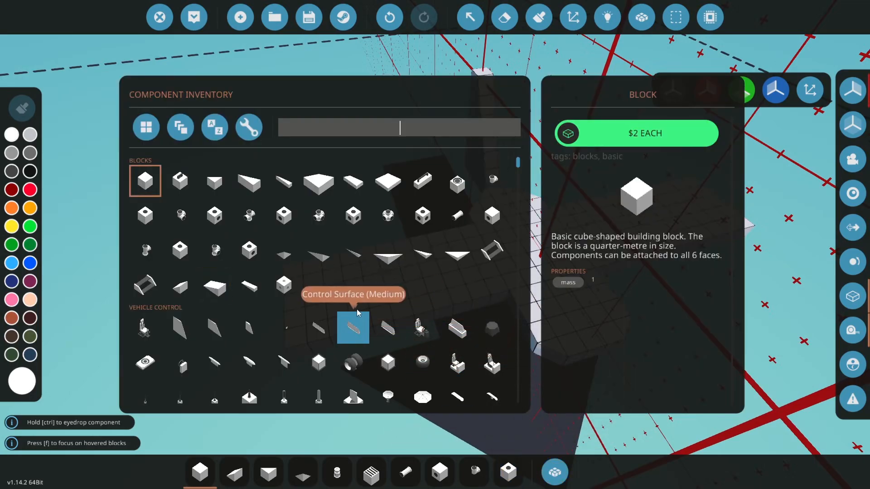
Search 'plane' and drag-place blocks to lengthen the main wings outward.
type("plane")
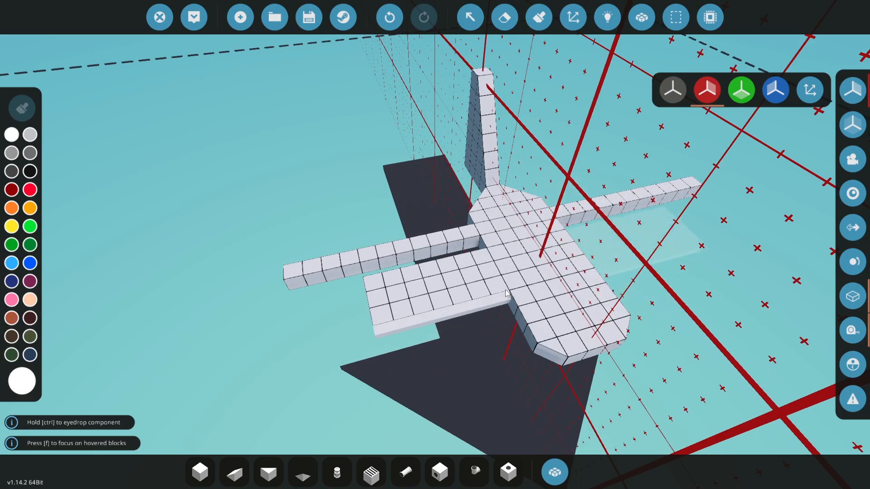
left_click_drag(504, 294, 501, 321)
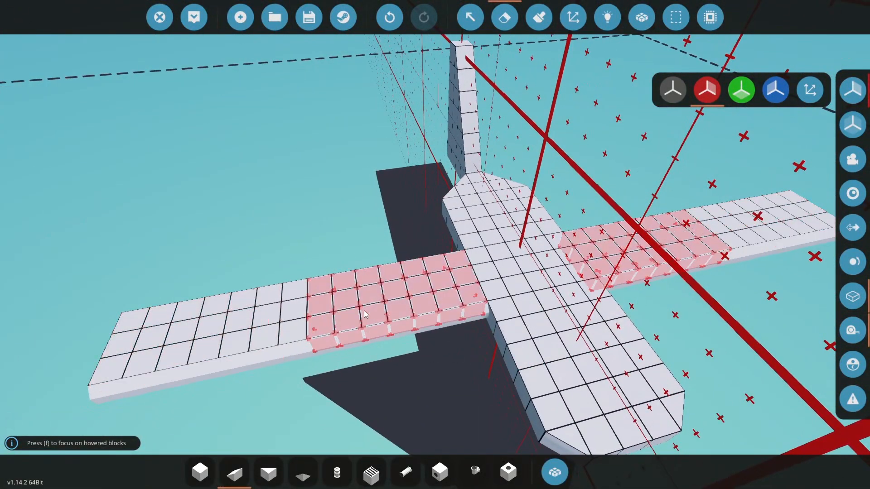
Check Wing Front Section (Small) in the inventory, then select the Wheel Coaster.
left_click(642, 16)
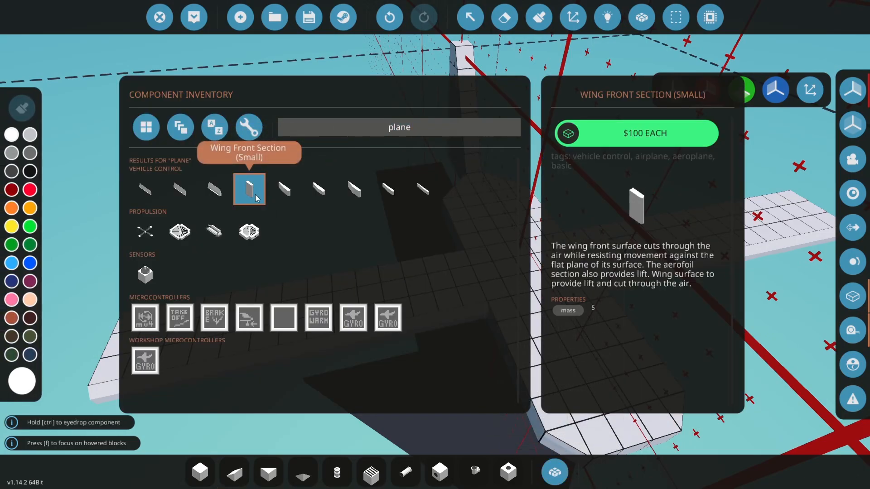
left_click(249, 188)
type("wheel")
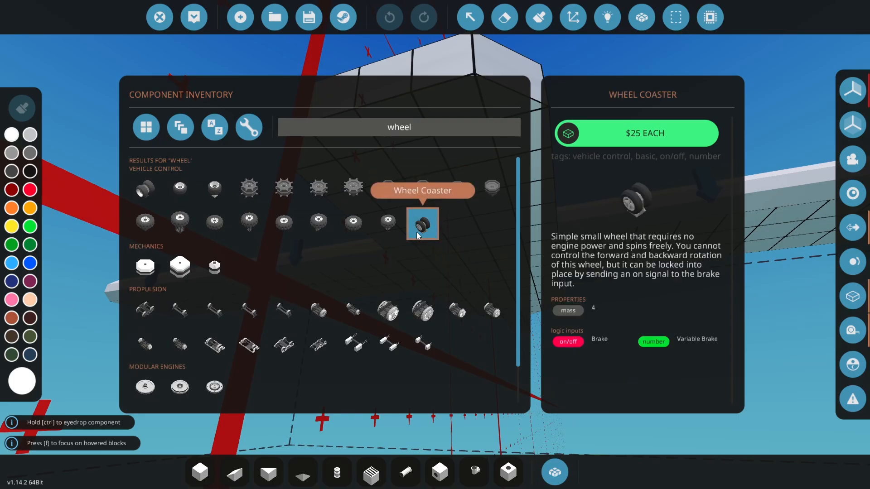
left_click(423, 224)
type("s")
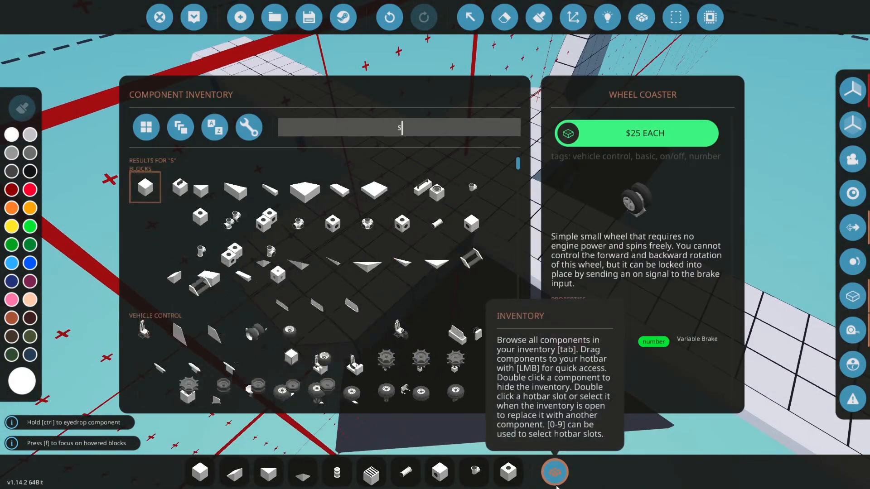
Search 'seat' to find the pilot seat for the fuselage.
type("eat")
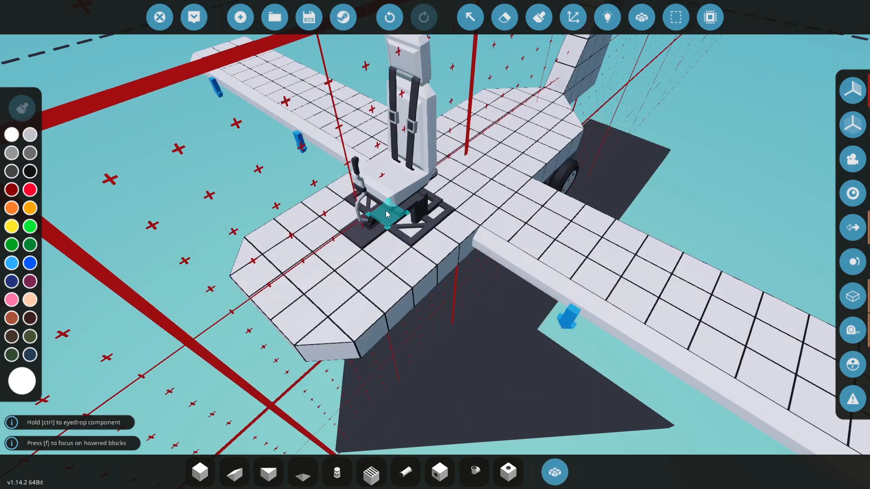
mouse_move(200, 472)
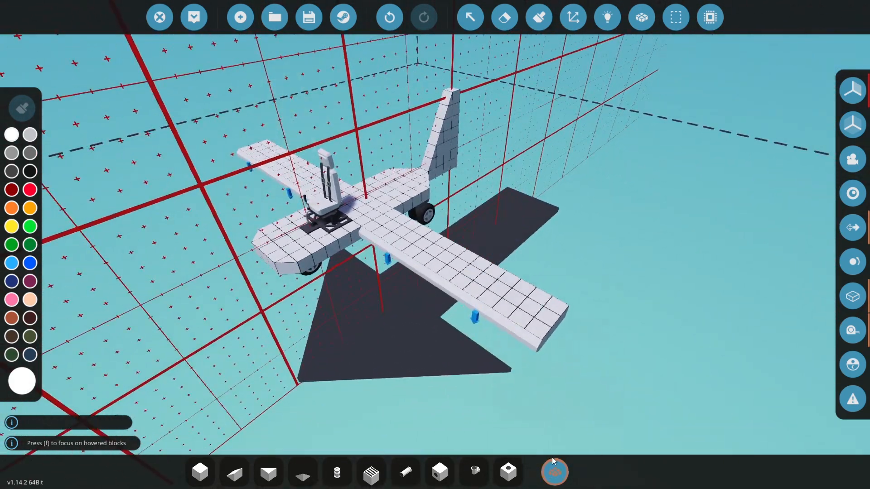
left_click(554, 472)
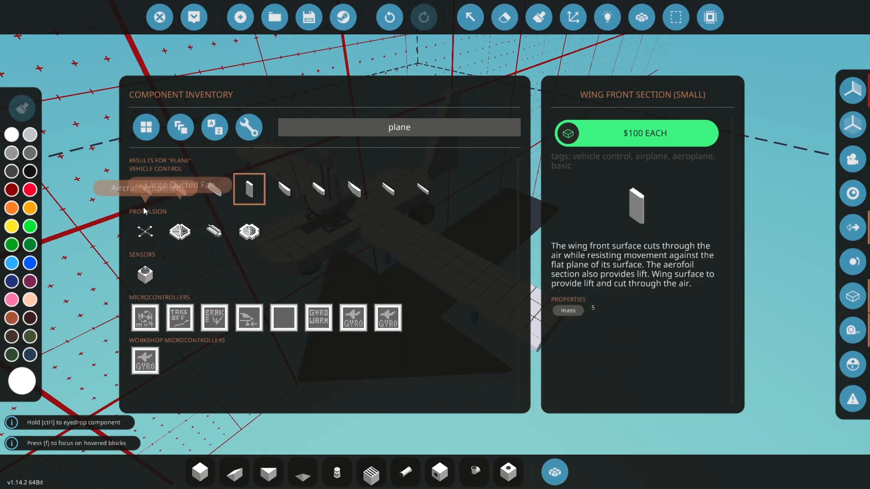
mouse_move(144, 188)
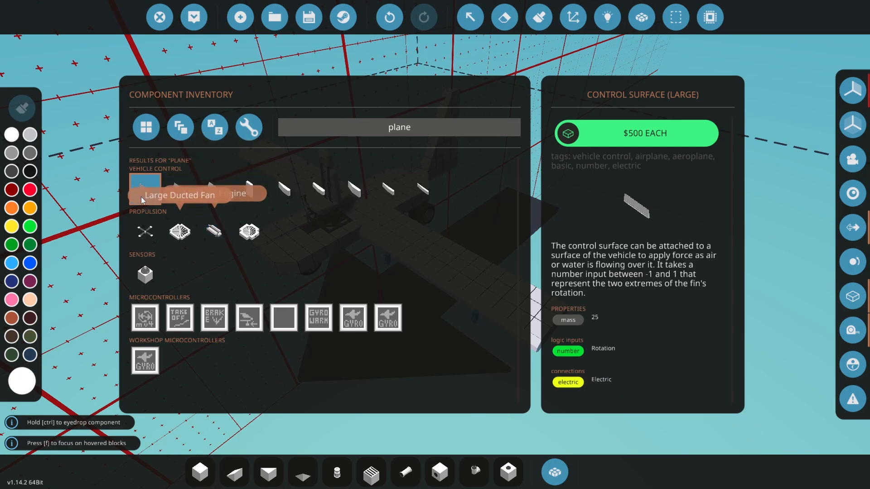
left_click(144, 232)
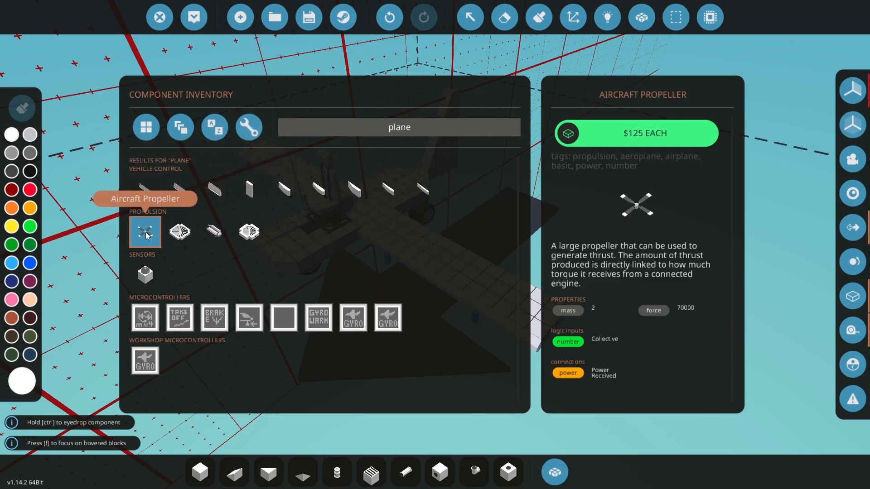
mouse_move(145, 188)
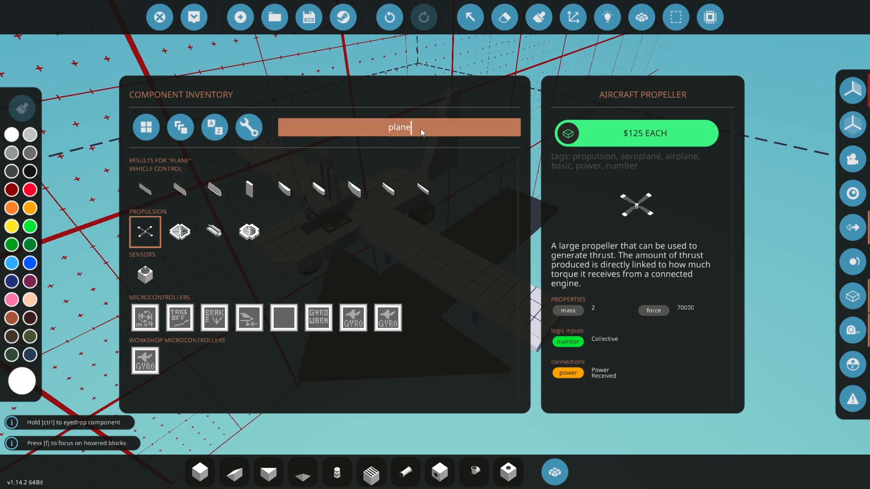
type("jet")
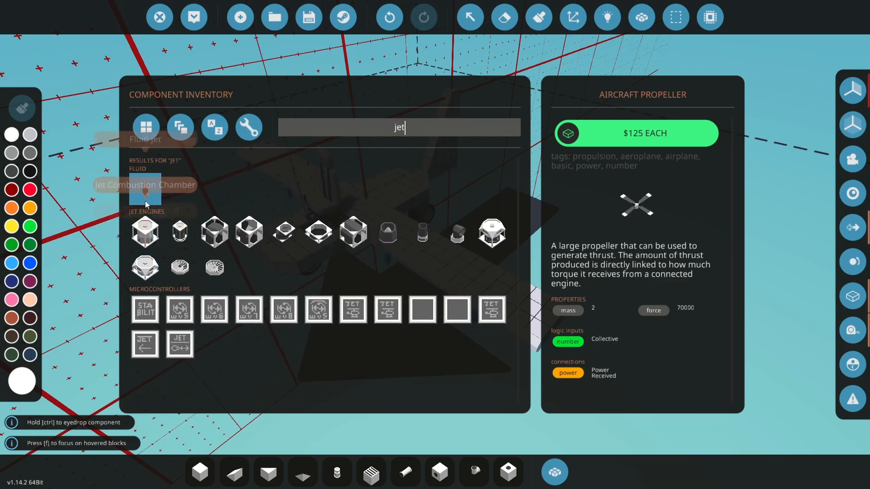
left_click(145, 231)
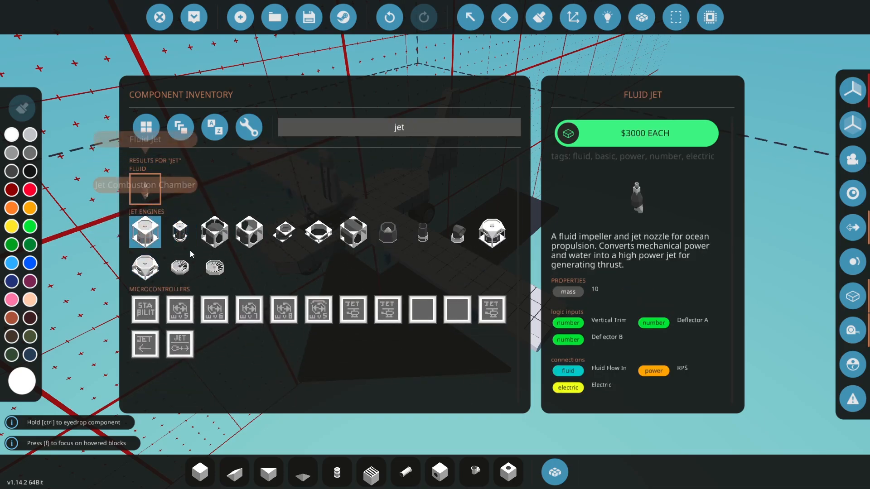
left_click(387, 232)
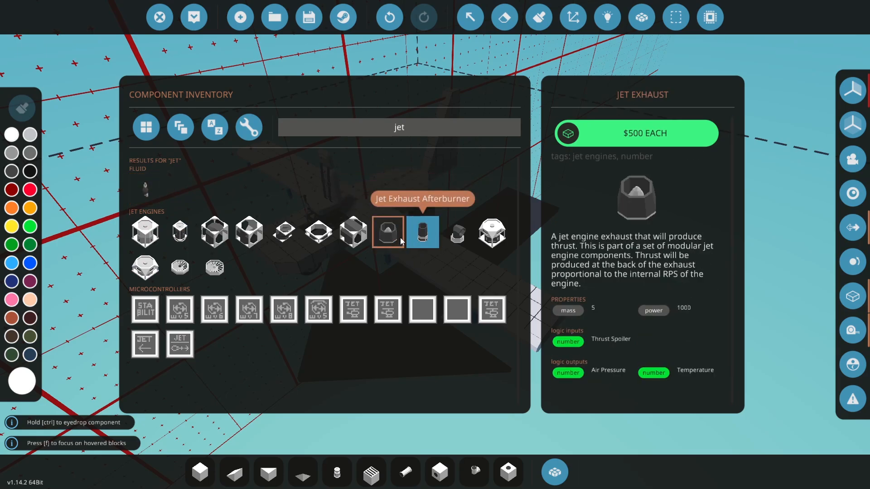
left_click(423, 232)
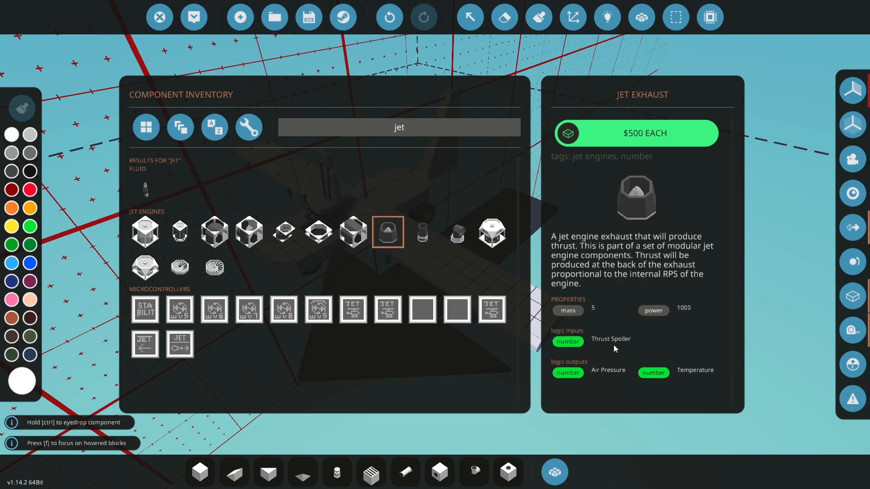
mouse_move(652, 193)
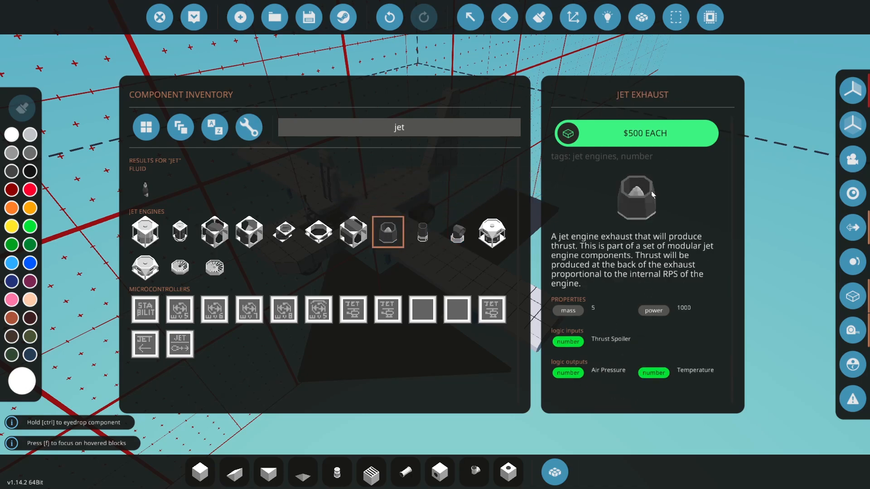
mouse_move(638, 182)
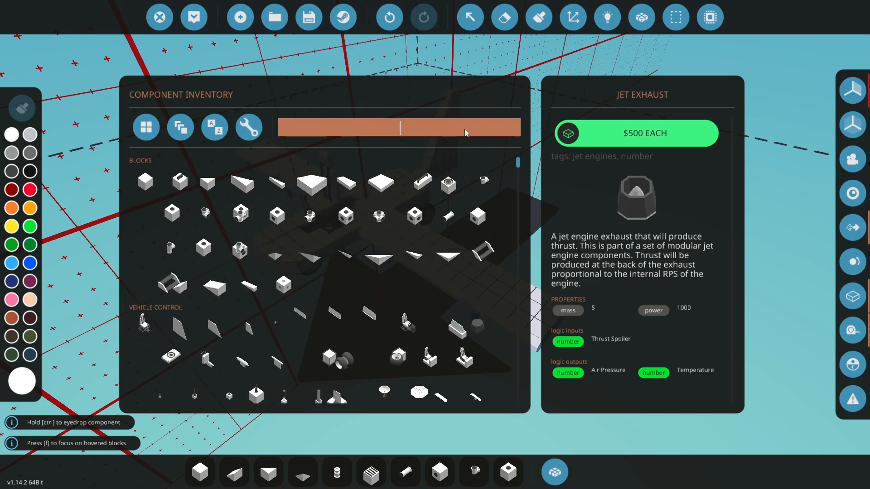
type("plane")
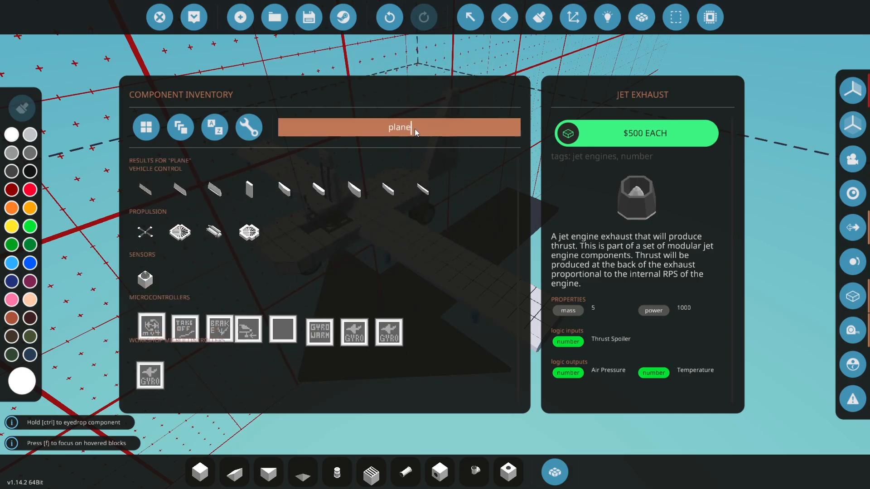
left_click(144, 231)
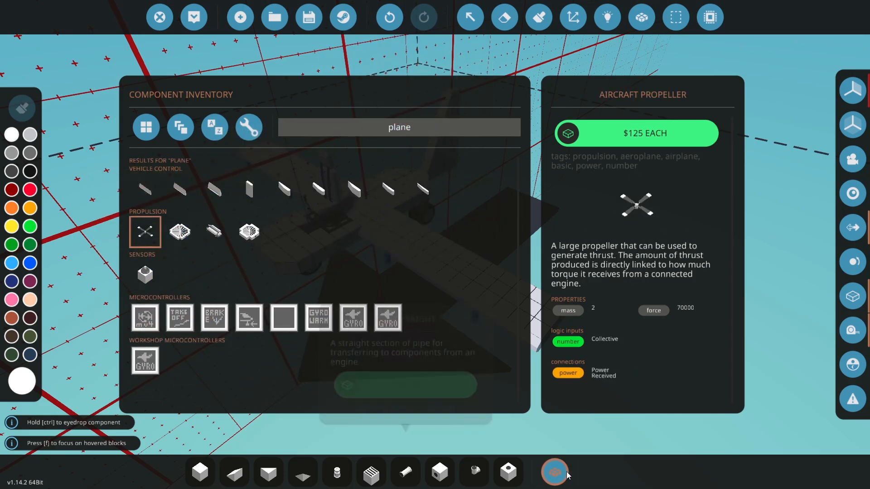
Put away the component inventory to return to the build area.
left_click(554, 472)
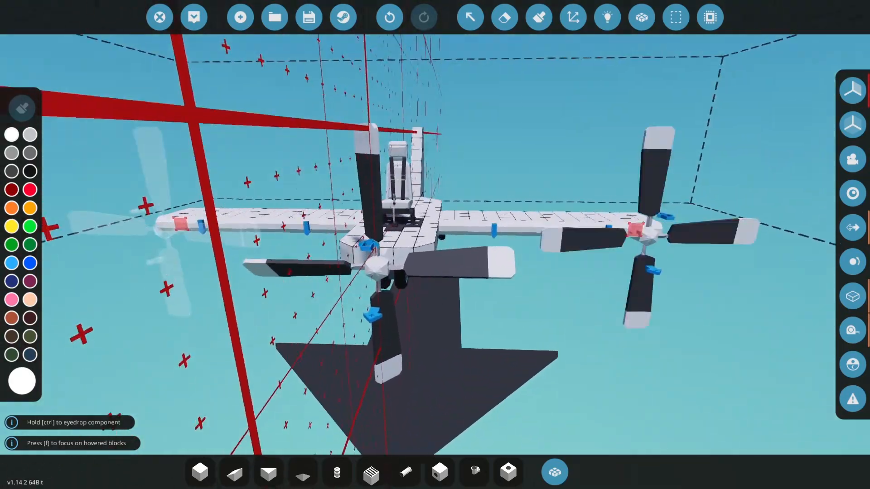
left_click(553, 473)
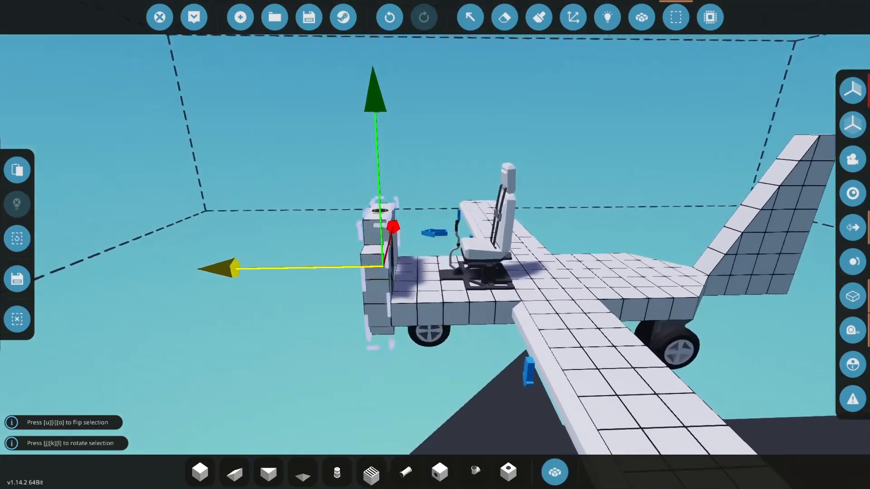
Merge the green nose body into the pink main body.
left_click(641, 17)
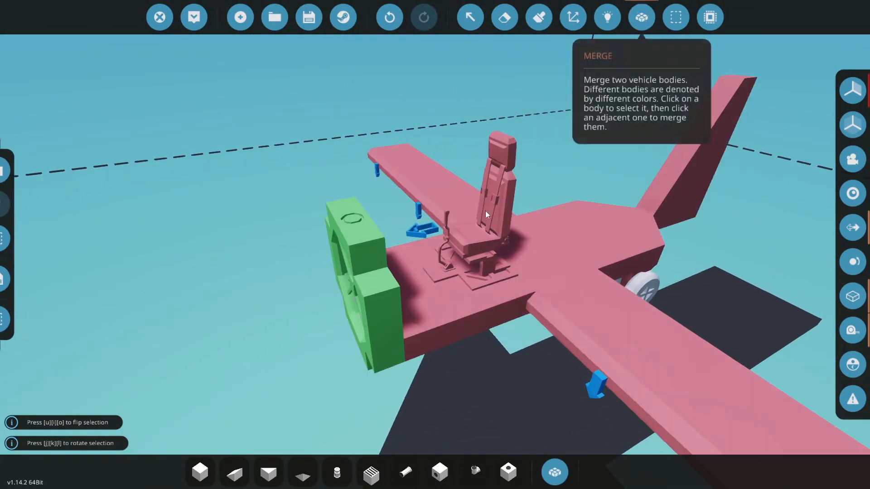
left_click(553, 472)
type("plane")
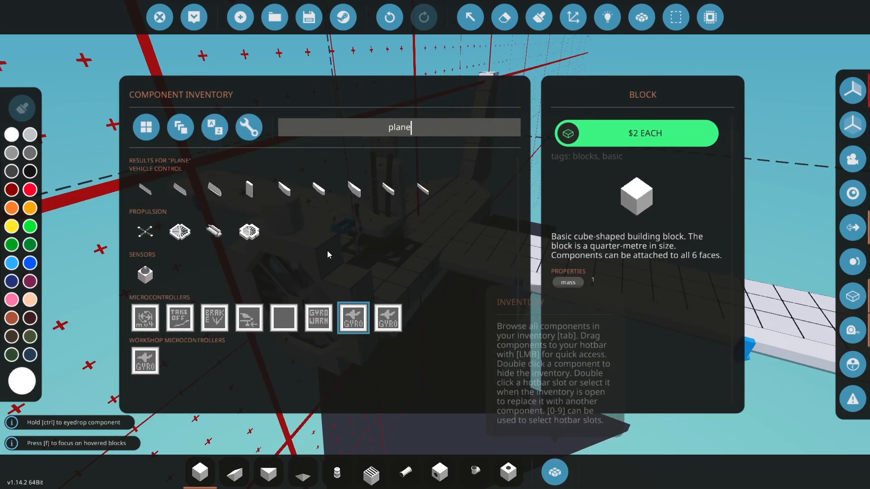
mouse_move(214, 190)
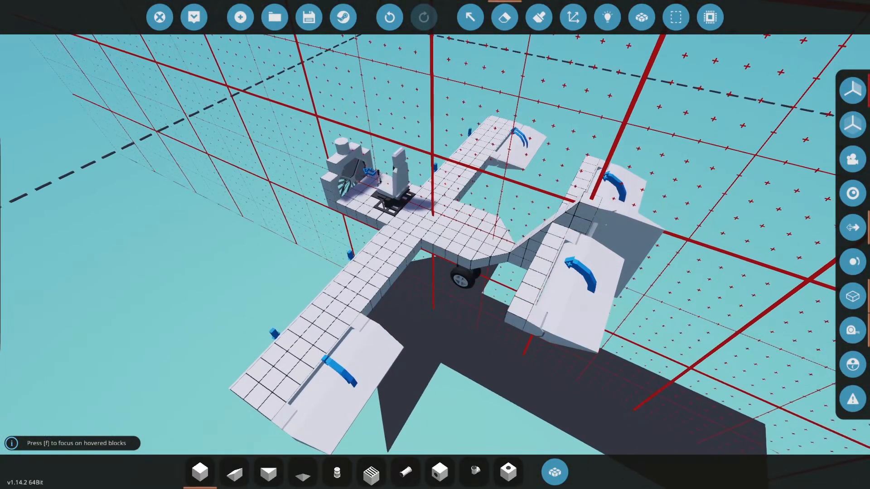
Paint the tail control surfaces red and green and the wing flaps blue.
left_click(538, 17)
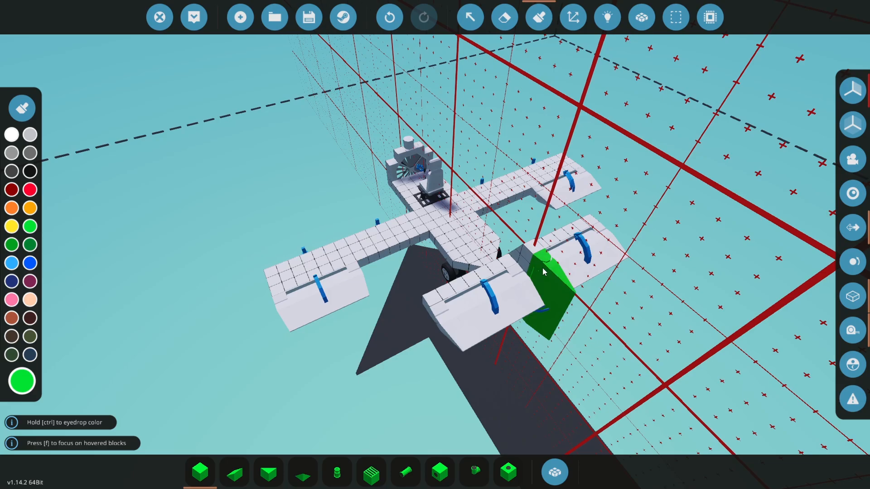
mouse_move(438, 250)
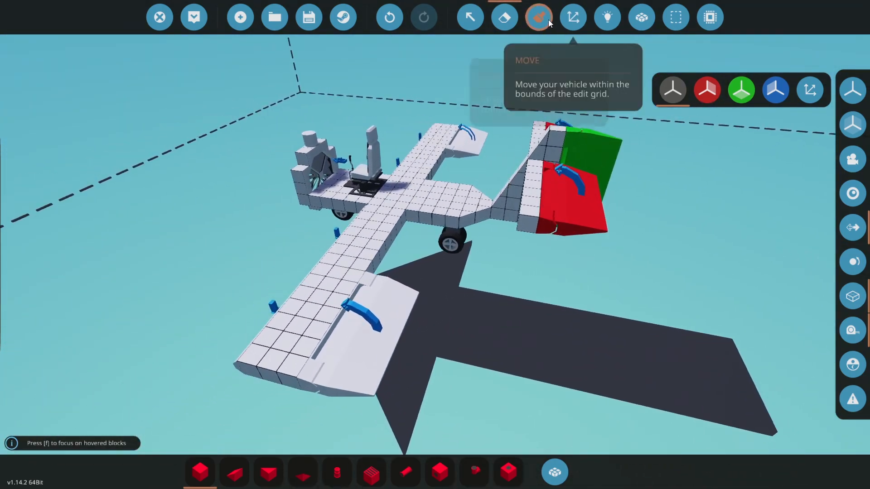
left_click(538, 16)
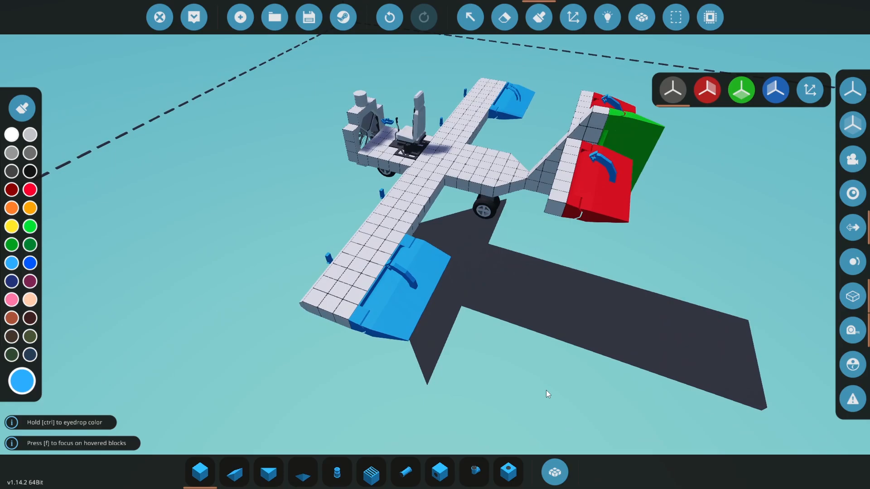
Search 'batt' and choose a battery to place four behind the seat.
left_click(554, 473)
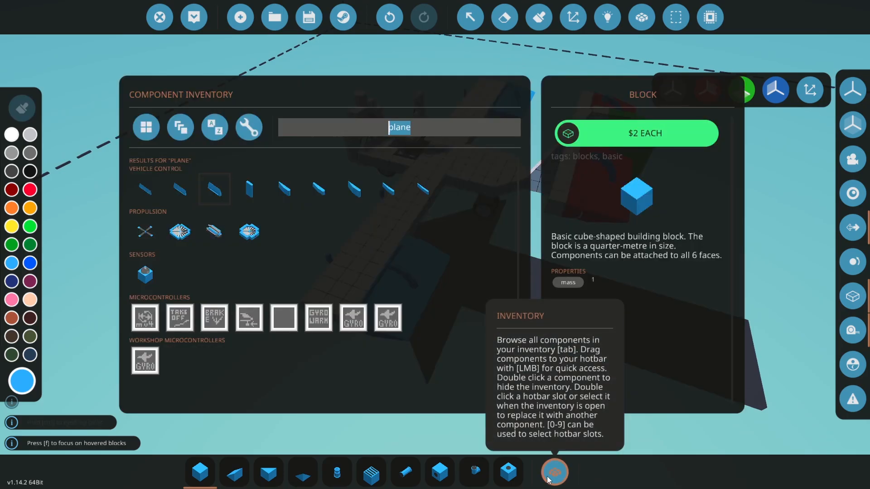
type("batt")
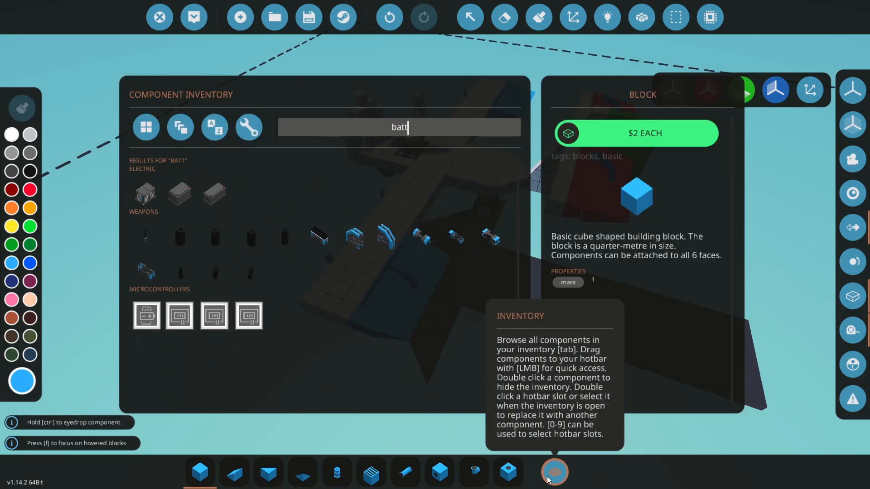
left_click(554, 472)
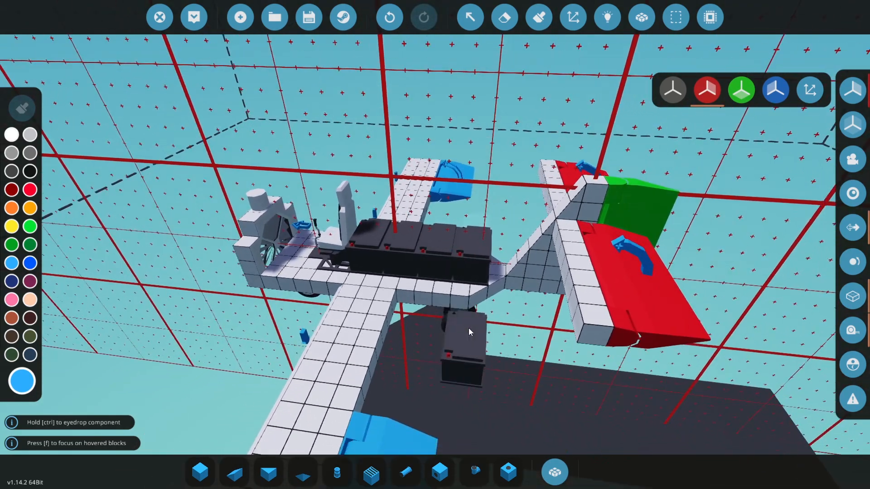
mouse_move(608, 17)
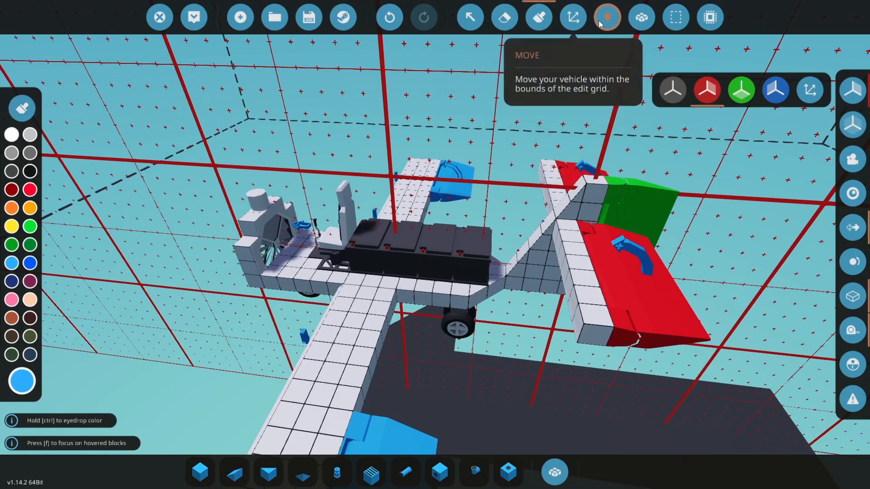
Wire the Small Electric Motor's electric input to the battery bank on the electric layer.
left_click(607, 16)
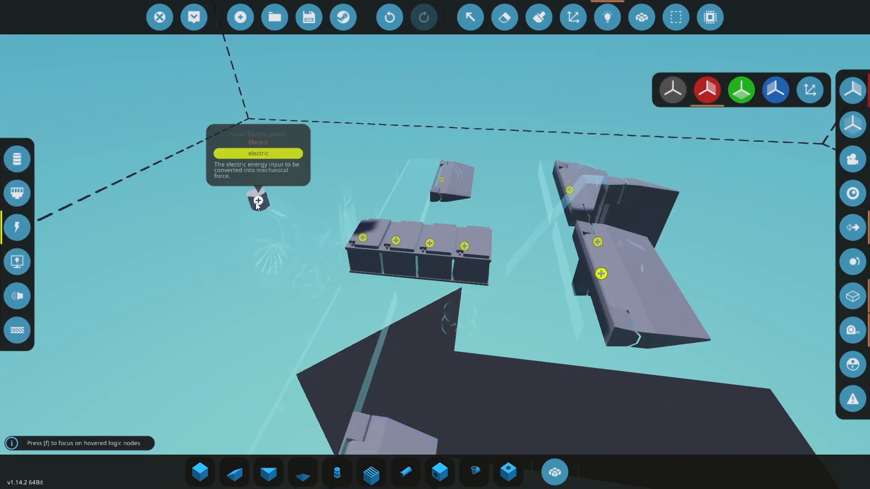
left_click_drag(257, 200, 463, 246)
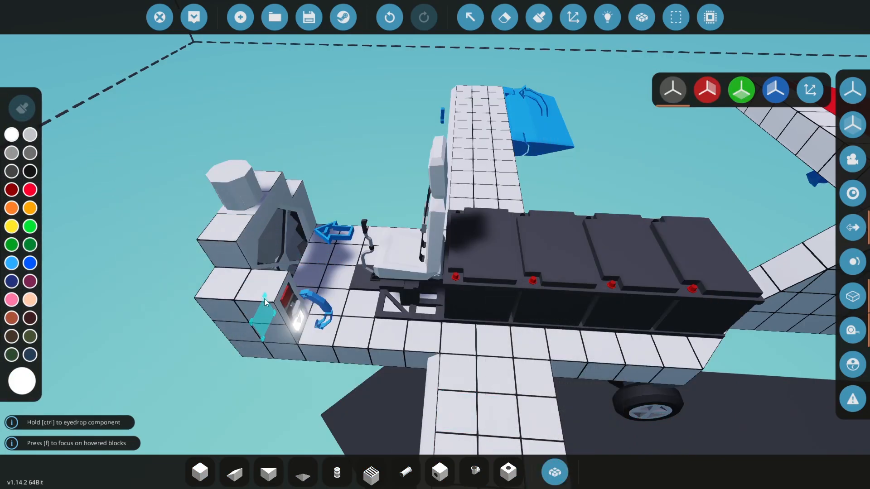
left_click(607, 17)
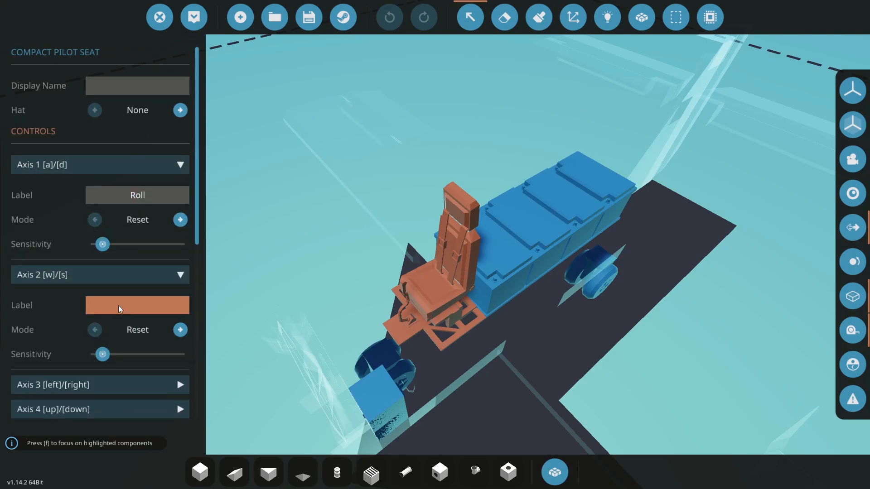
Review the compact pilot seat's Axis 1 roll sensitivity, then collapse it.
type("Pitch")
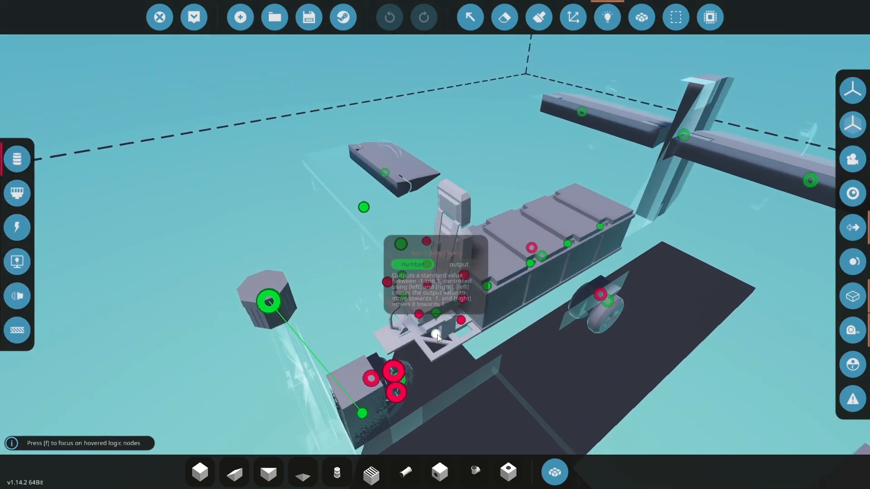
left_click_drag(436, 333, 682, 136)
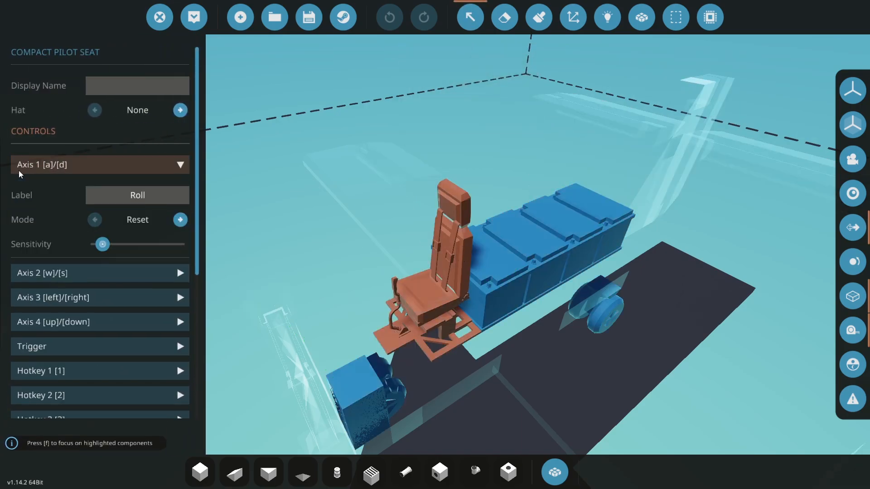
left_click(607, 16)
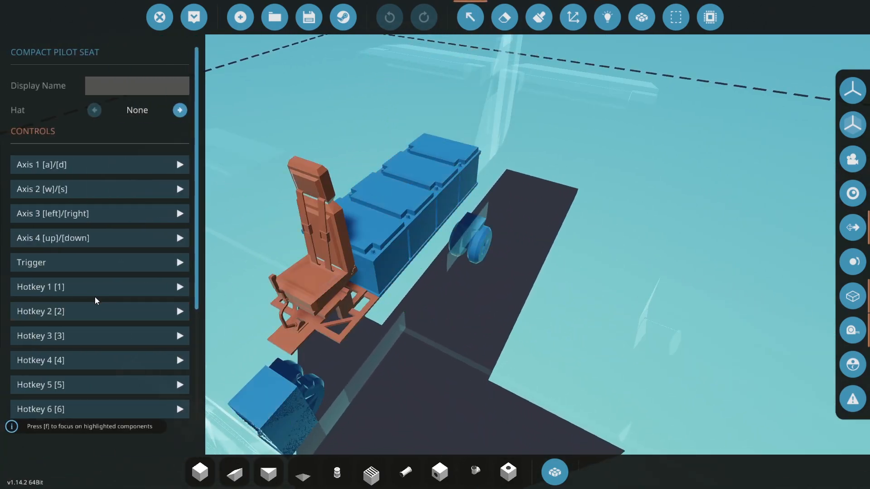
mouse_move(643, 17)
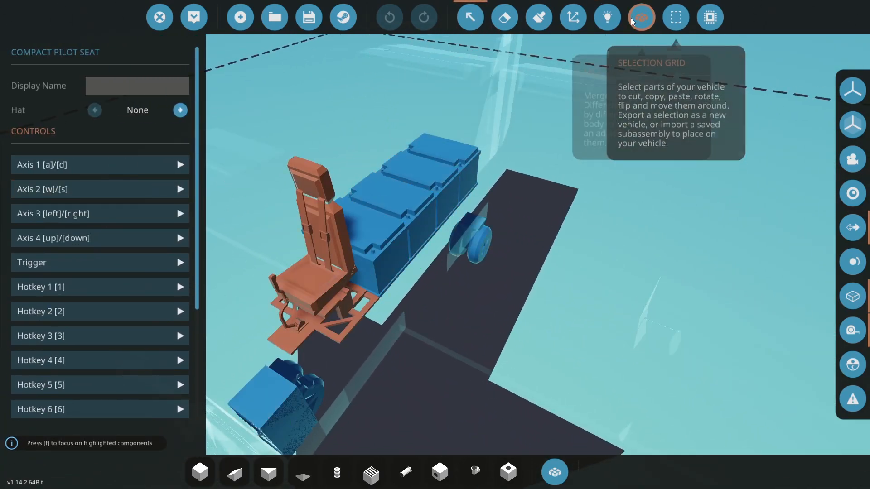
Select the plane with the Selection Grid tool to return to block building.
left_click(642, 16)
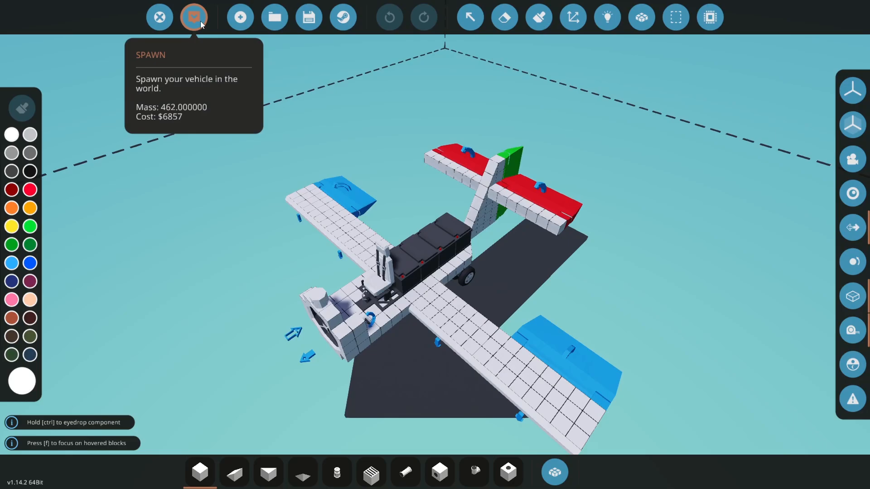
Spawn the plane into the world to test it.
left_click(194, 17)
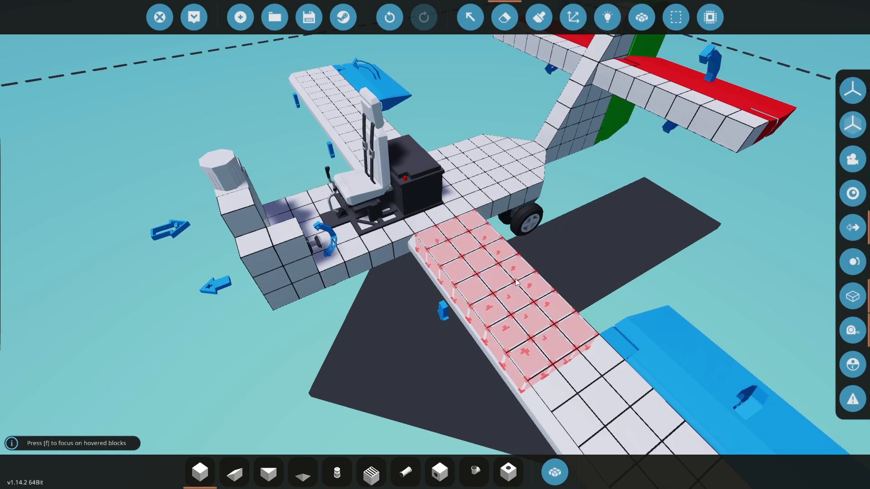
mouse_move(194, 17)
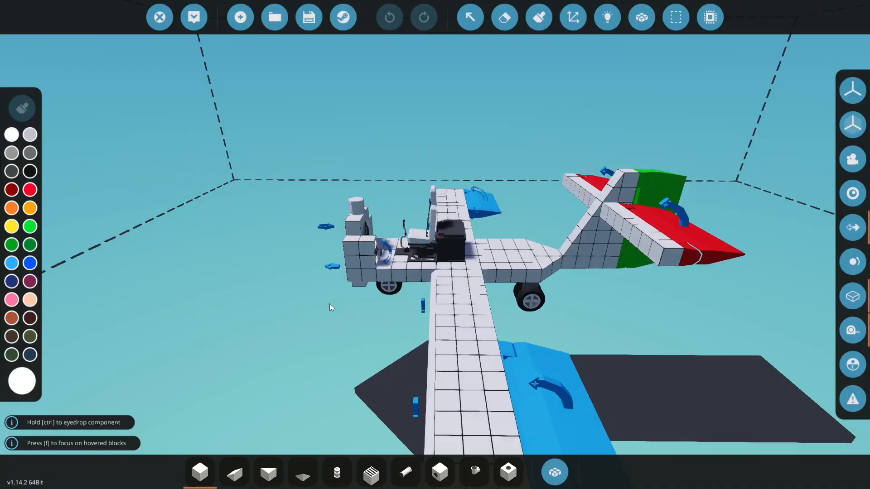
mouse_move(852, 330)
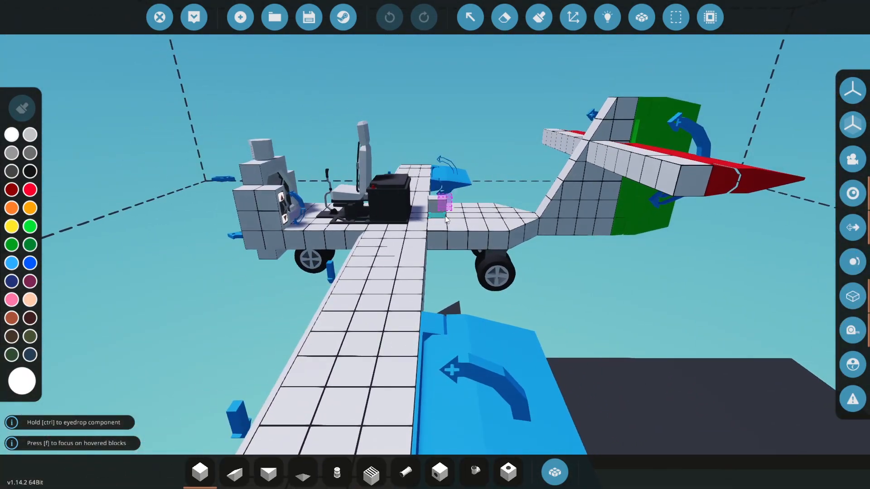
Place a microcontroller behind the seat and search the inventory for 'wig'/'wei'.
left_click(349, 361)
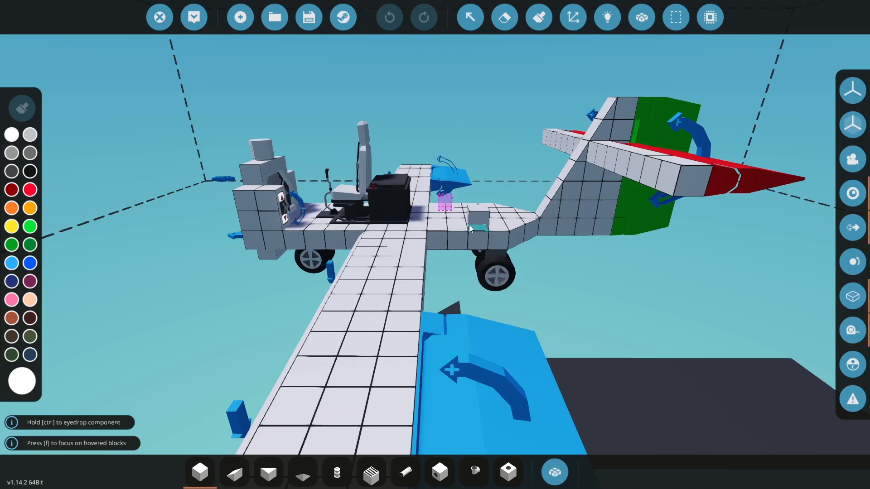
left_click(554, 473)
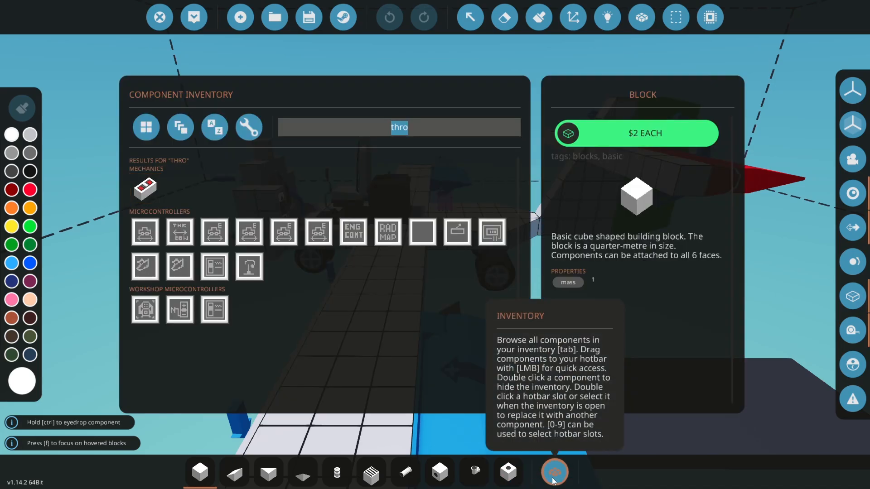
type("wig")
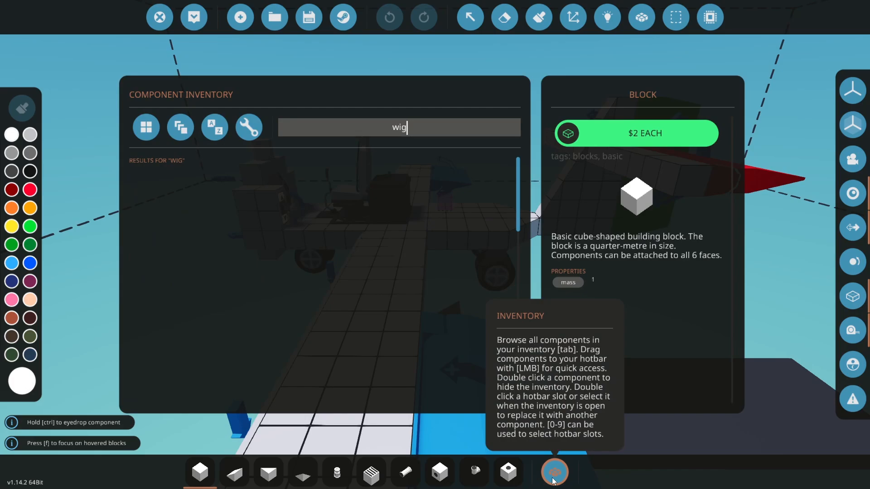
type("wei")
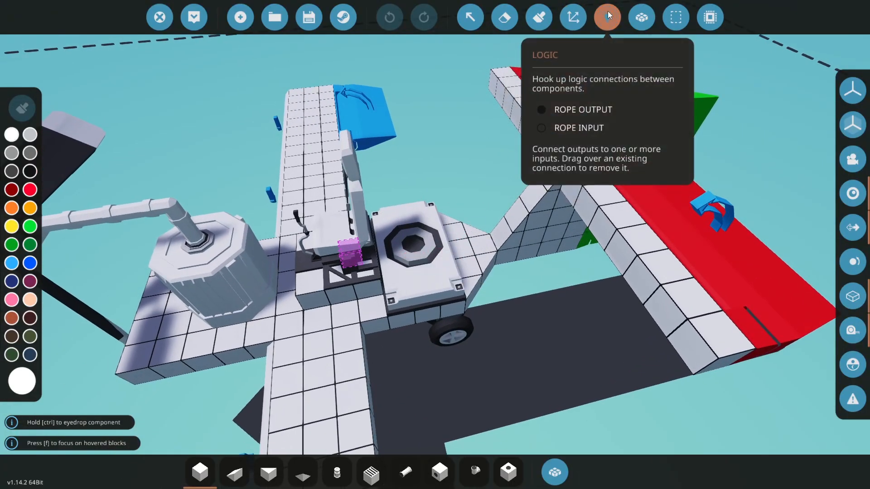
Connect the microcontroller's output node to the wing flap's input node.
left_click(607, 17)
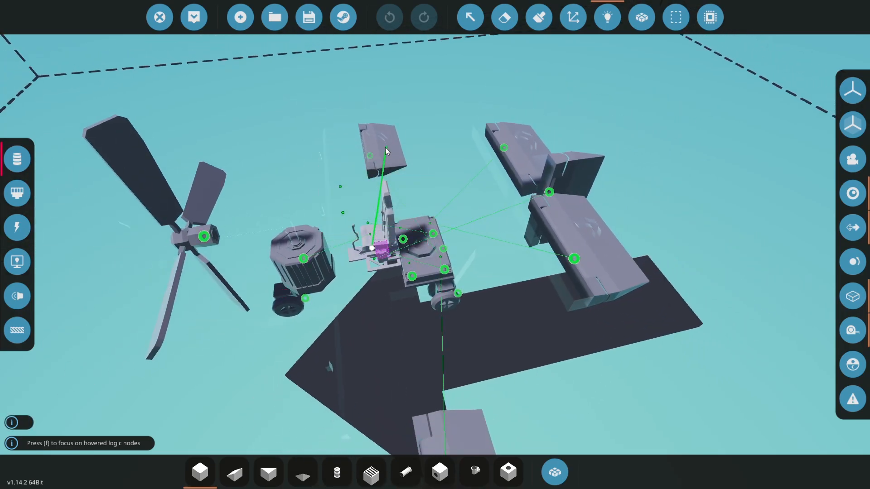
left_click_drag(388, 222, 455, 188)
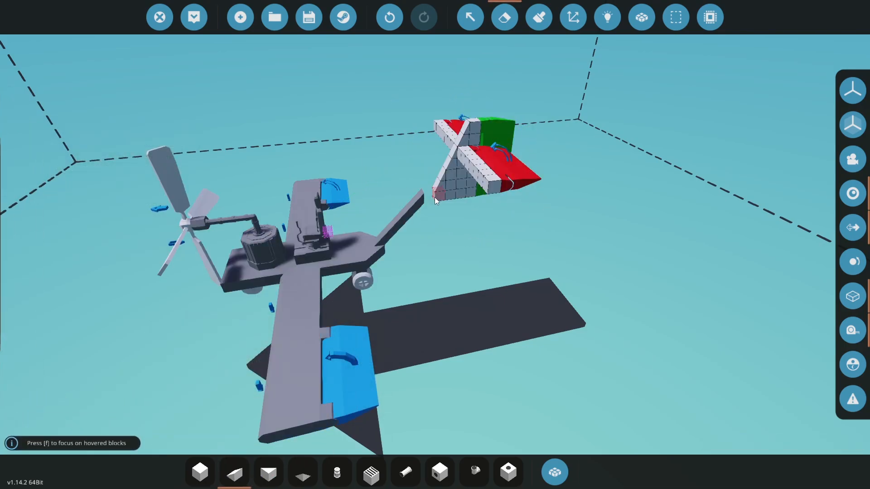
left_click(641, 17)
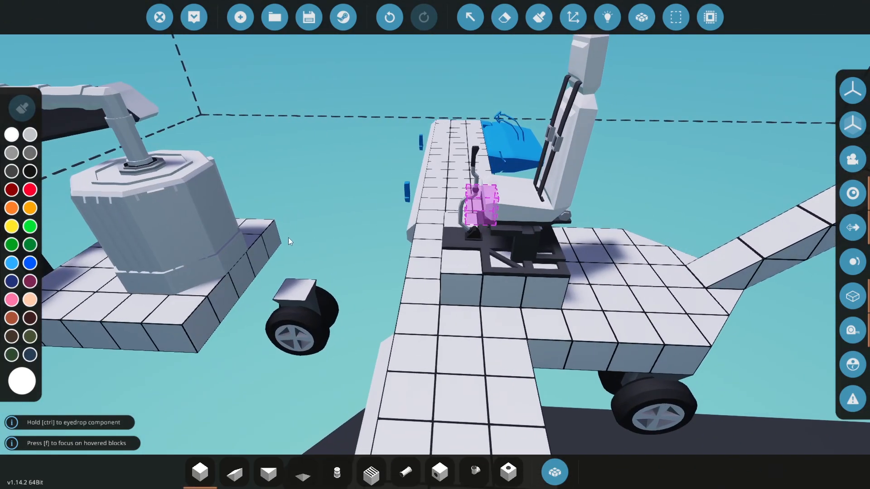
mouse_move(607, 17)
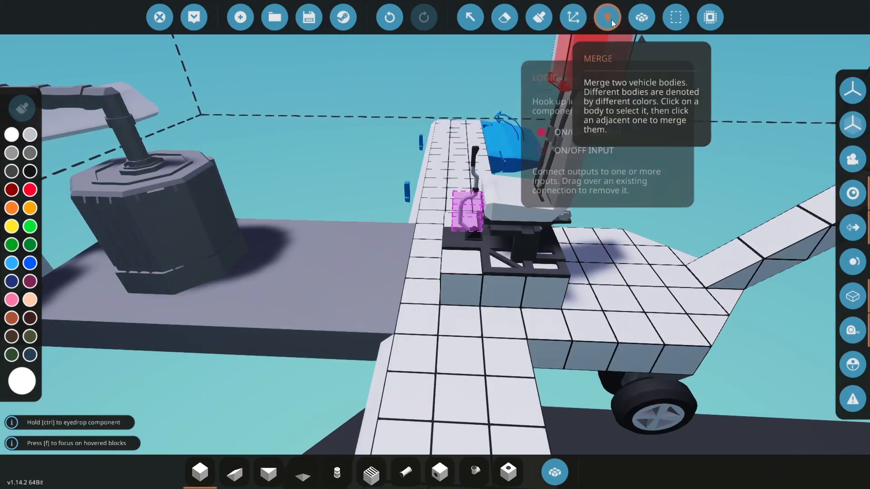
Switch to the Merge tool to colour-code the plane's separate bodies.
left_click(607, 17)
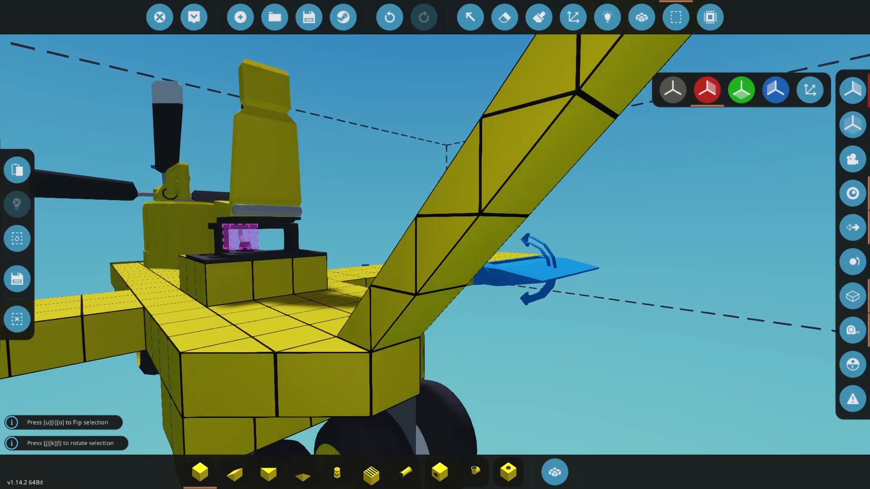
mouse_move(17, 261)
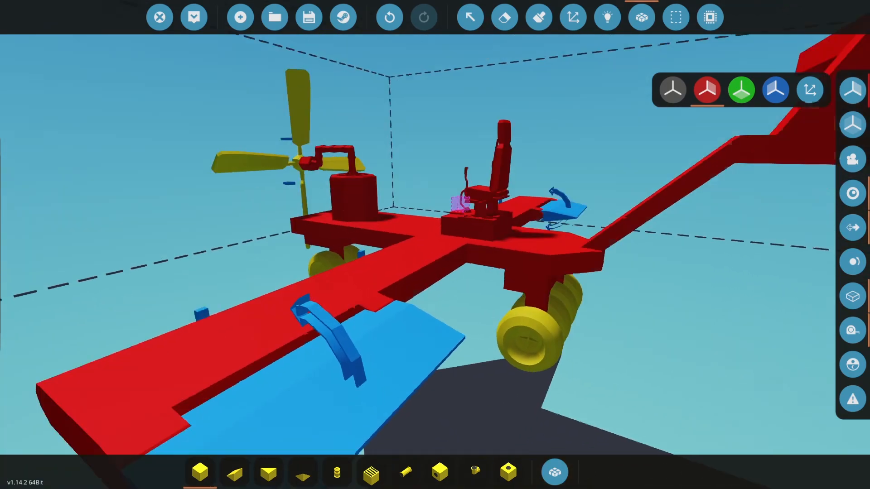
mouse_move(193, 17)
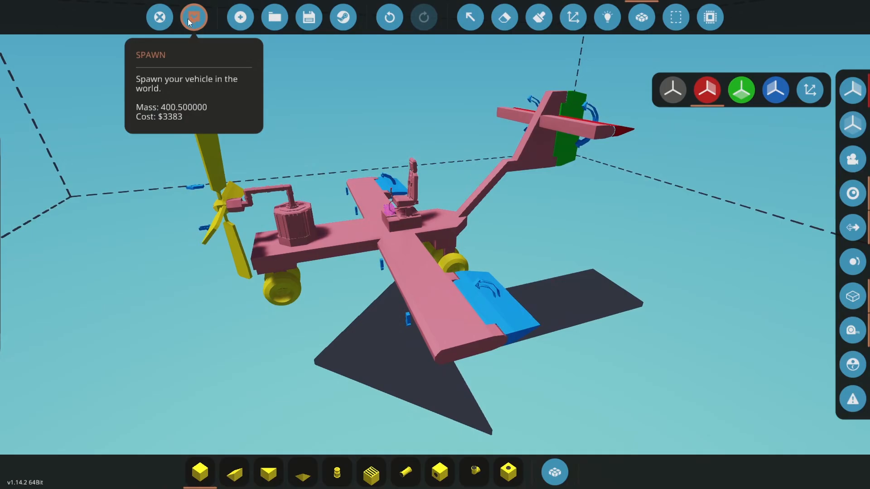
left_click(193, 17)
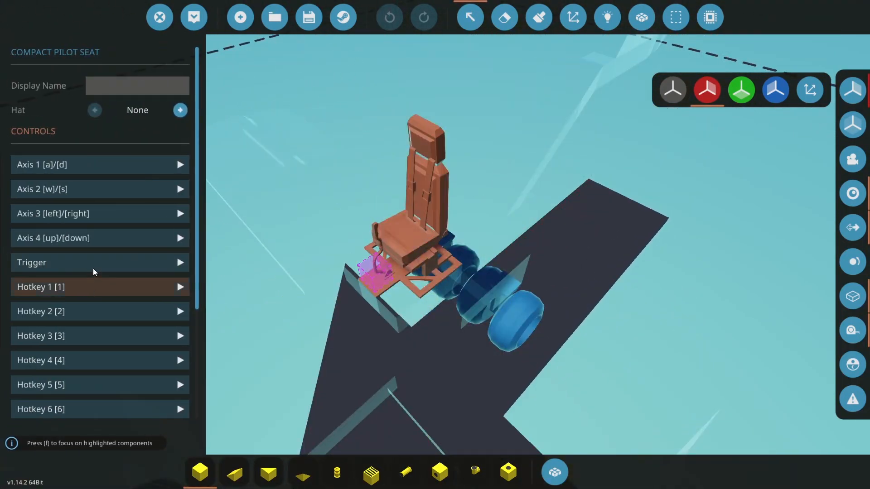
mouse_move(94, 165)
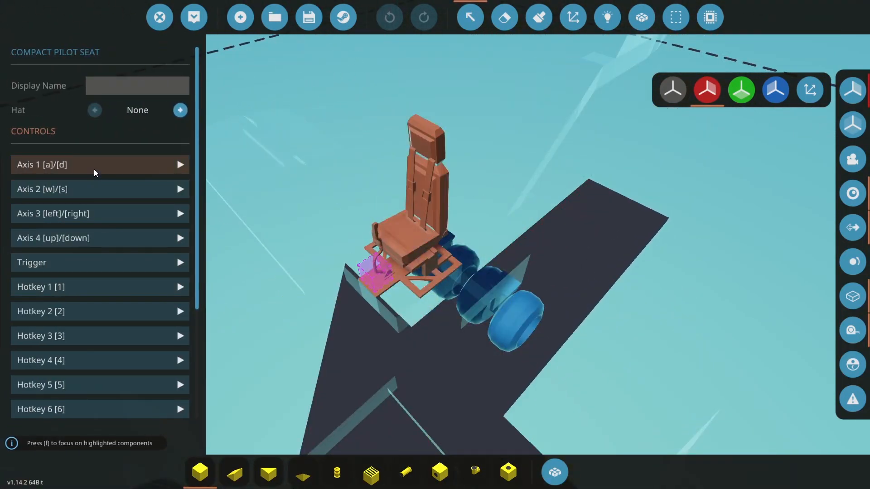
Lower Axis 1 roll sensitivity to 10% and set the function block to x*.4.
left_click(99, 164)
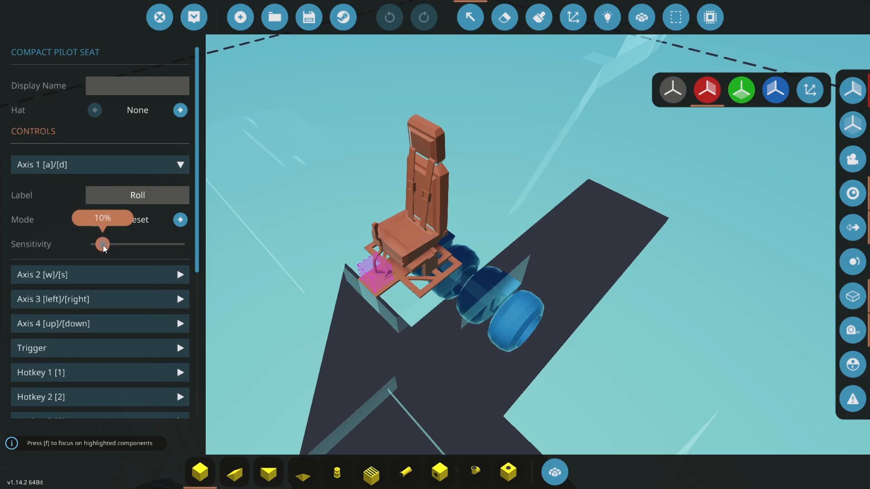
left_click_drag(102, 245, 98, 244)
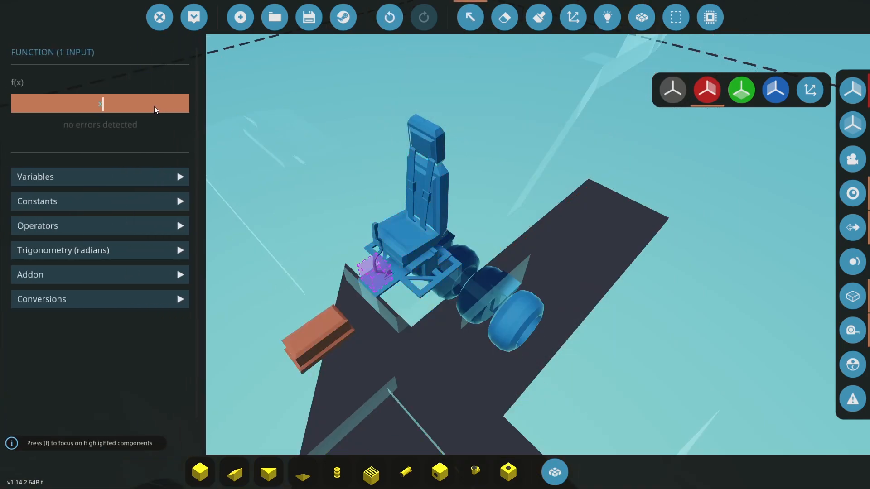
type("*.4")
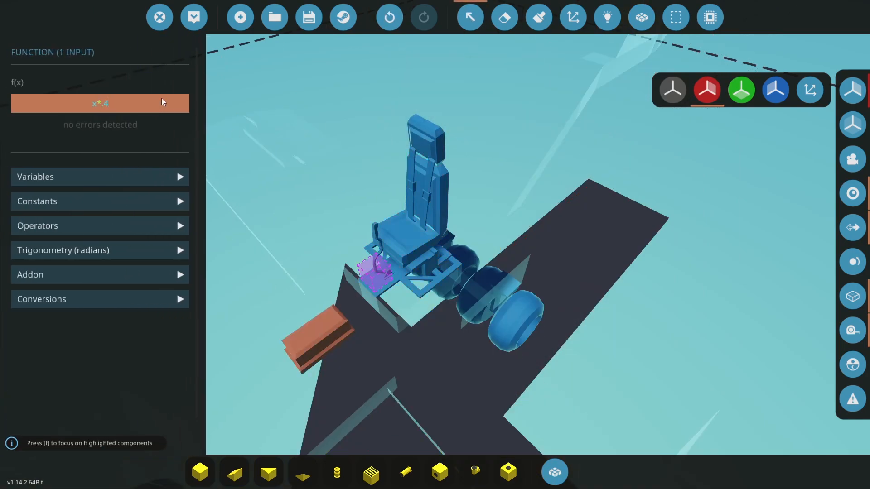